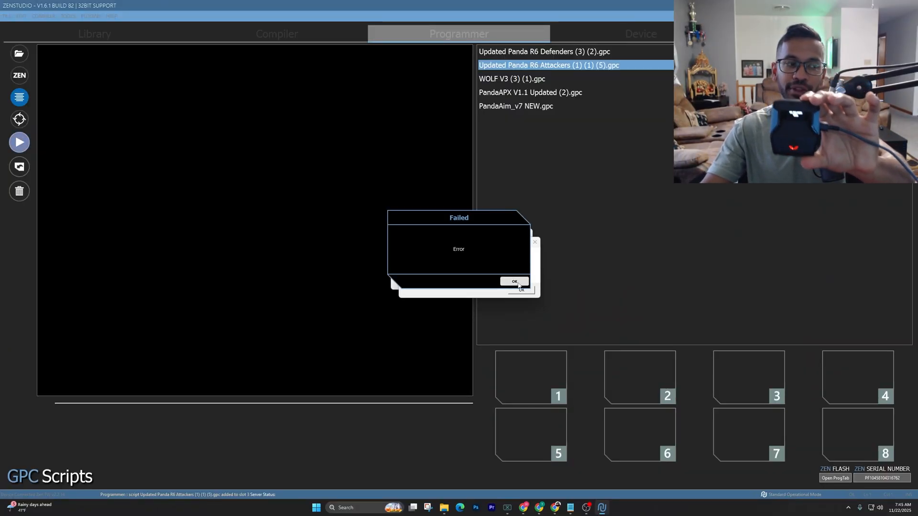
Step: Dismiss the Failed load error so the device reconnects and the script library shows
{"action": "left_click", "coordinate": [514, 281]}
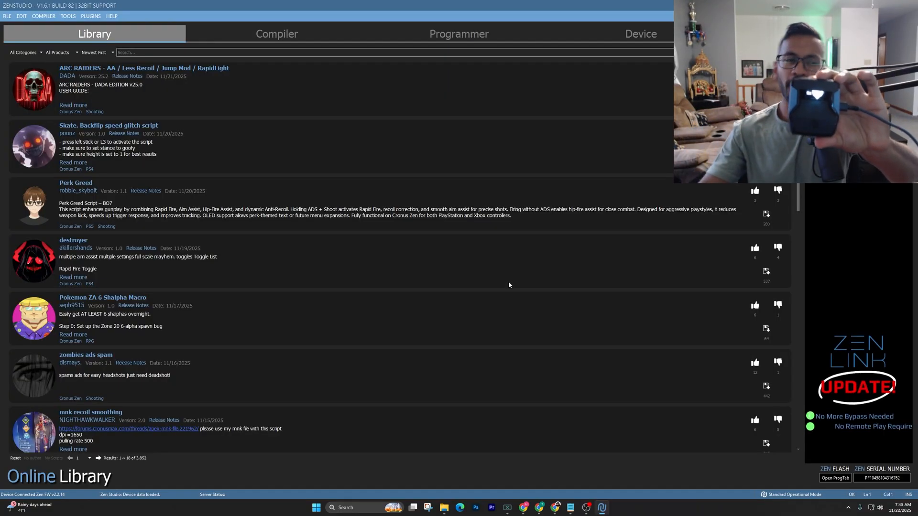
Step: From the Device section, run Reset Device and then Factory Reset on the connected Cronus Zen
{"action": "left_click", "coordinate": [640, 34]}
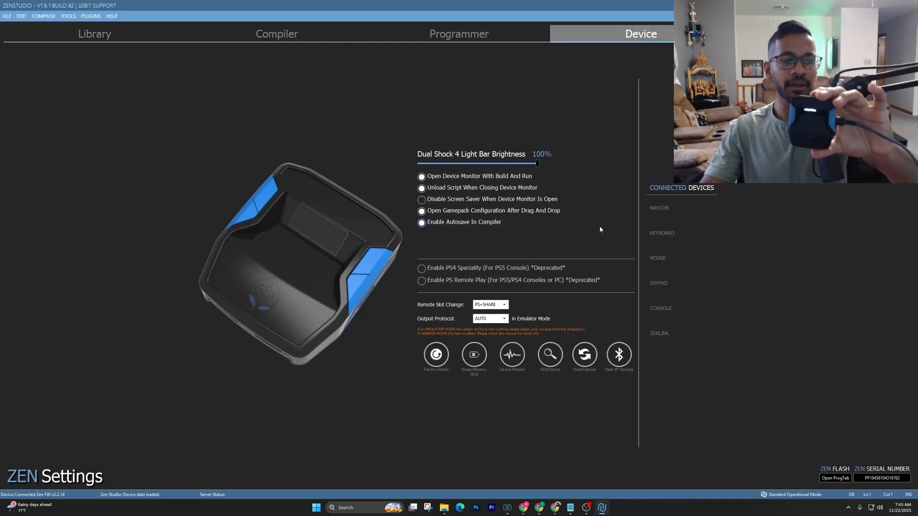
{"action": "mouse_move", "coordinate": [584, 354]}
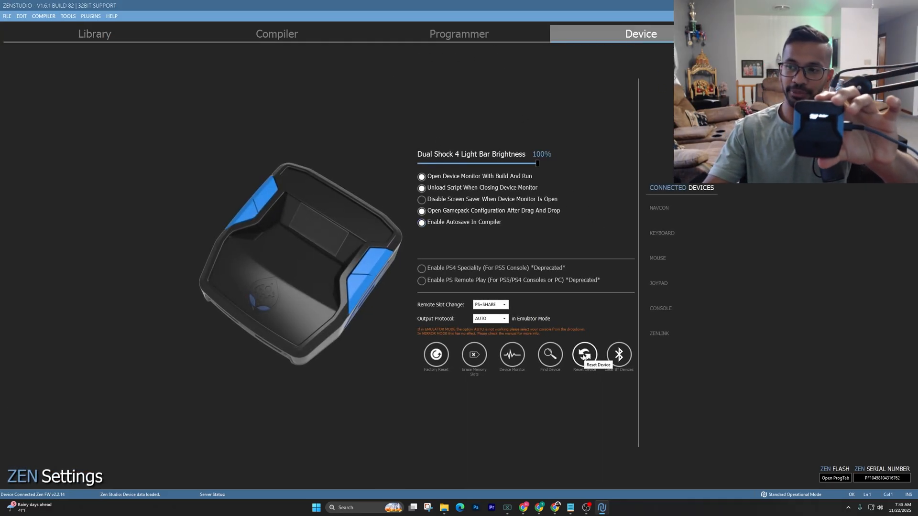
{"action": "left_click", "coordinate": [584, 355]}
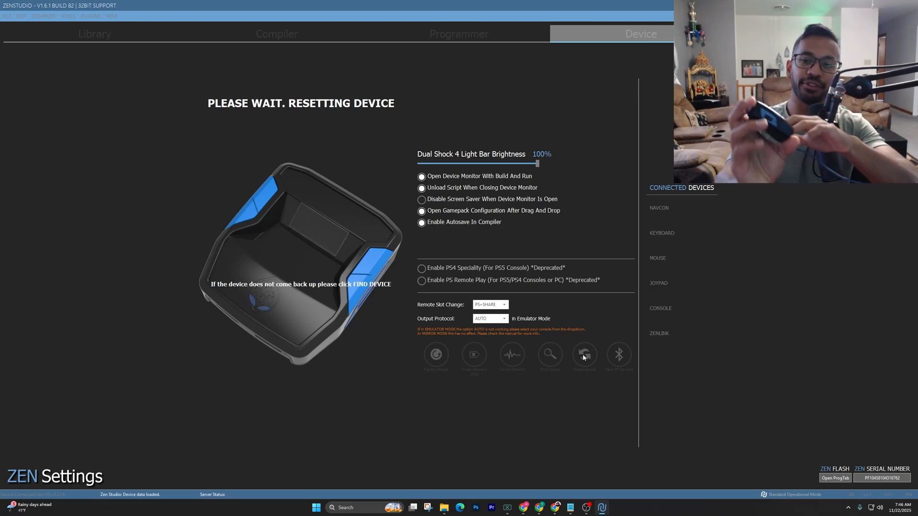
{"action": "left_click", "coordinate": [583, 355]}
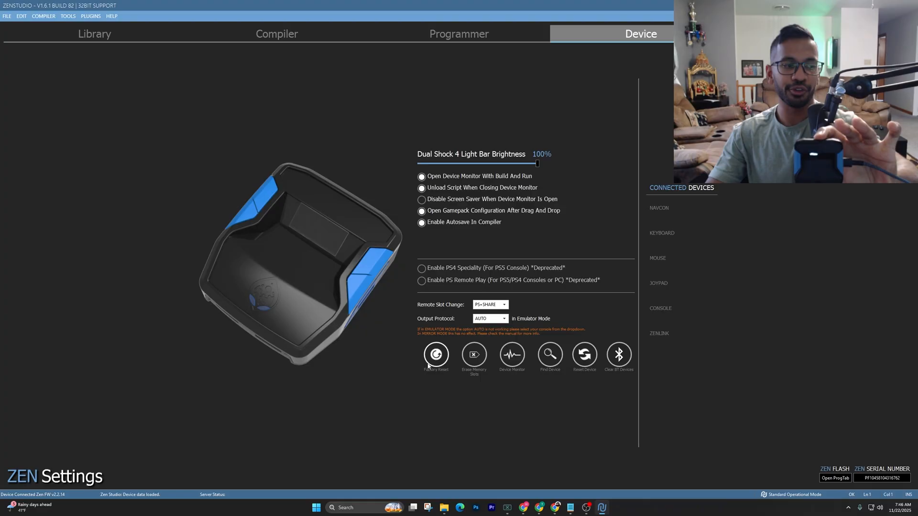
{"action": "left_click", "coordinate": [436, 356]}
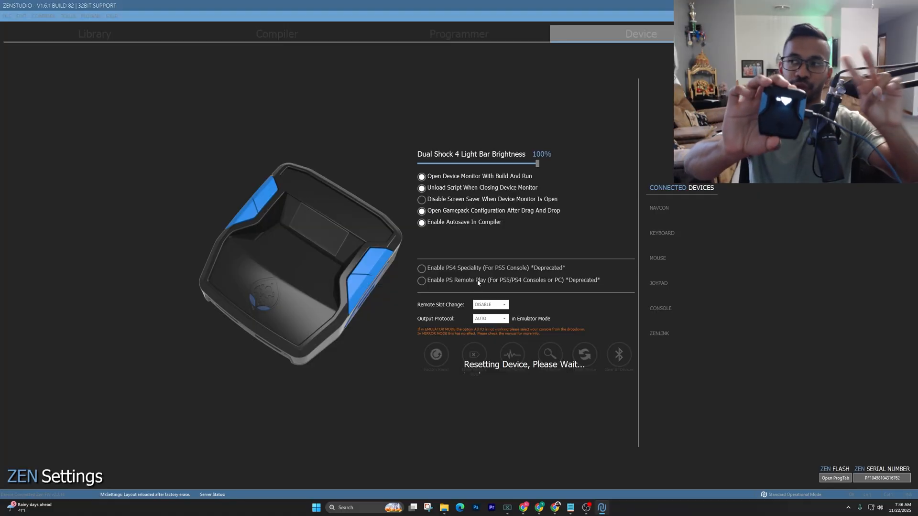
{"action": "left_click", "coordinate": [95, 33]}
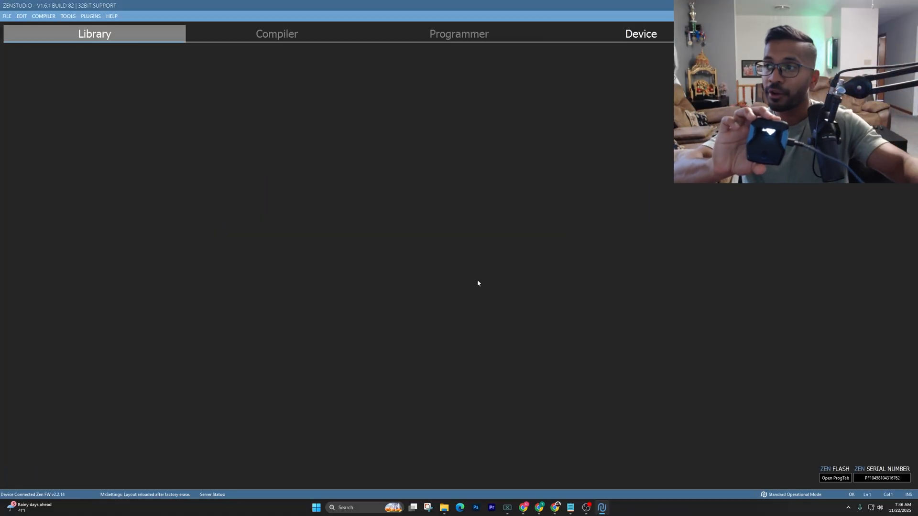
Step: Close Zen Studio, returning to the Windows desktop
{"action": "left_click", "coordinate": [94, 33]}
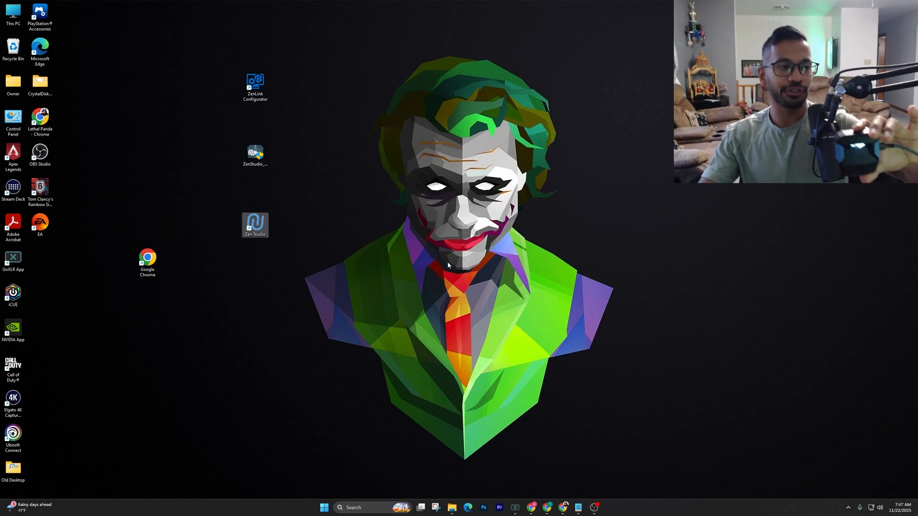
Step: Relaunch Zen Studio and confirm Compiler, Programmer (empty slots) and Device sections load cleanly
{"action": "double_click", "coordinate": [255, 224]}
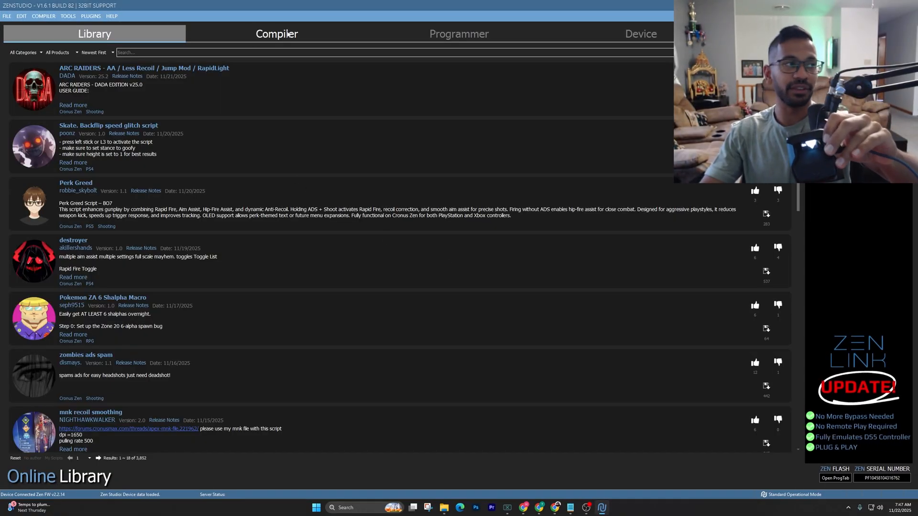
{"action": "left_click", "coordinate": [276, 34]}
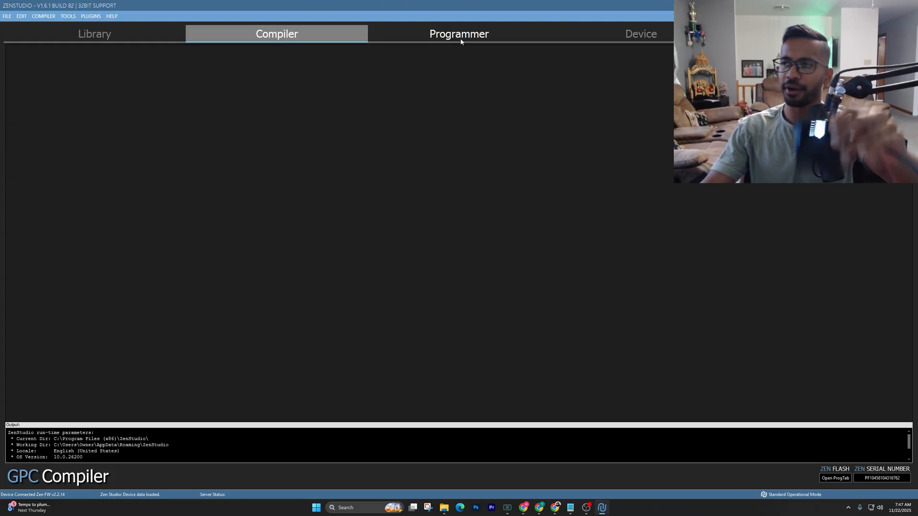
{"action": "left_click", "coordinate": [459, 33]}
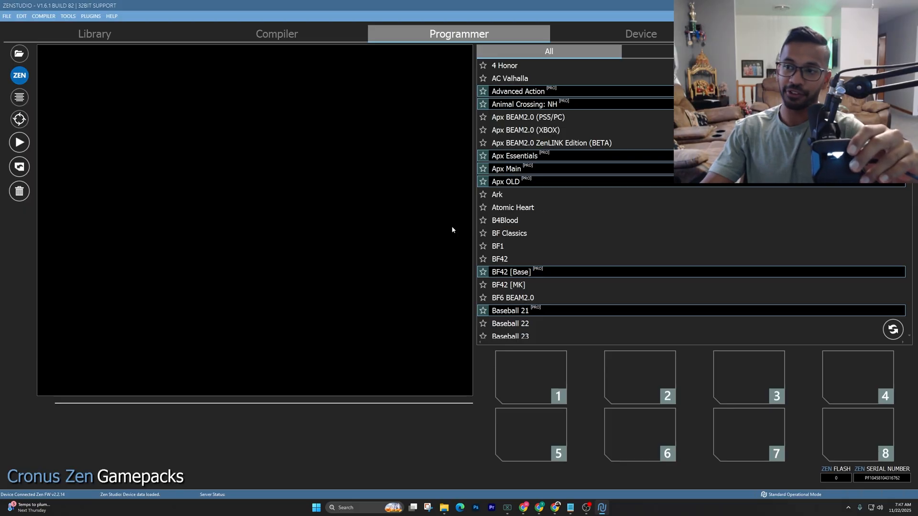
{"action": "left_click", "coordinate": [640, 33]}
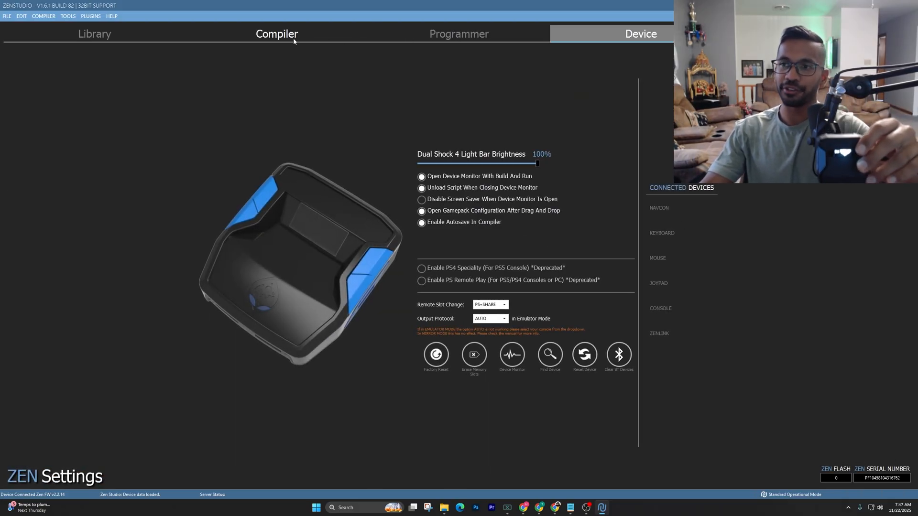
{"action": "left_click", "coordinate": [276, 34]}
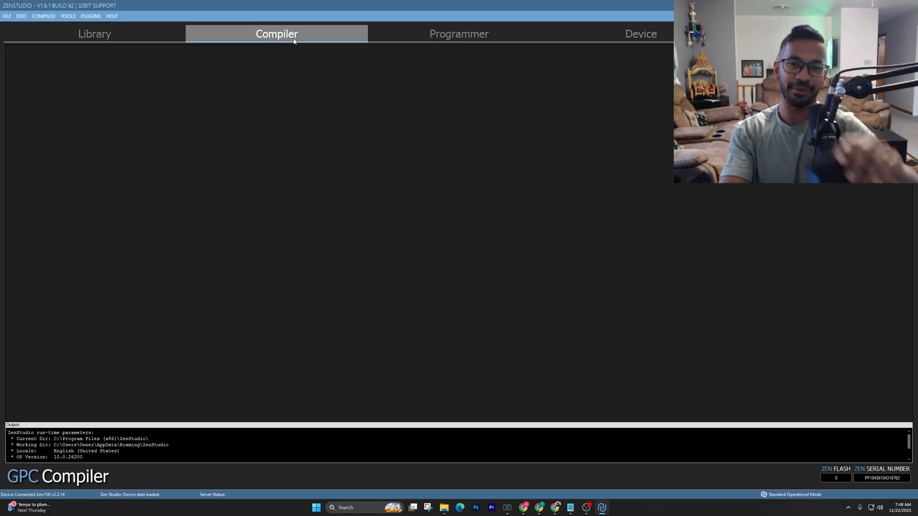